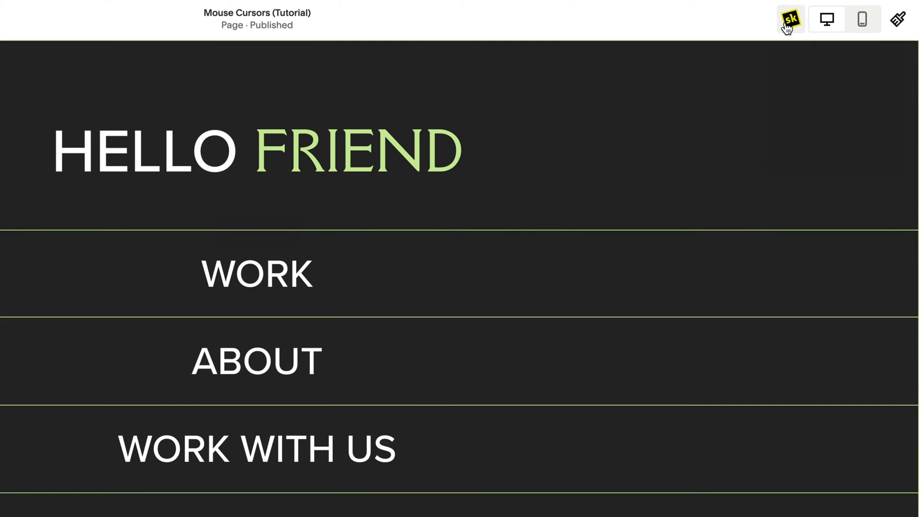
# Reach the HELLO FRIEND site's Advanced settings in SquareKicker, heading for Mouse Cursors
pyautogui.click(790, 18)
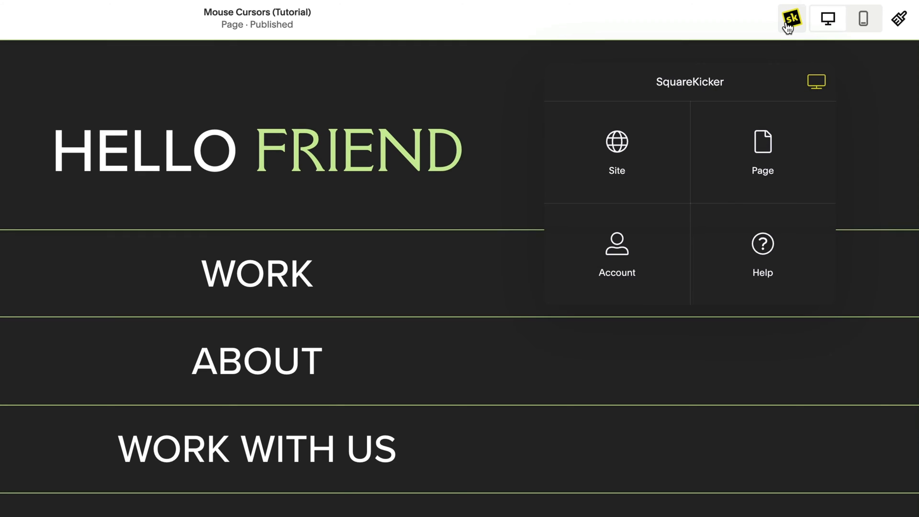
pyautogui.click(616, 152)
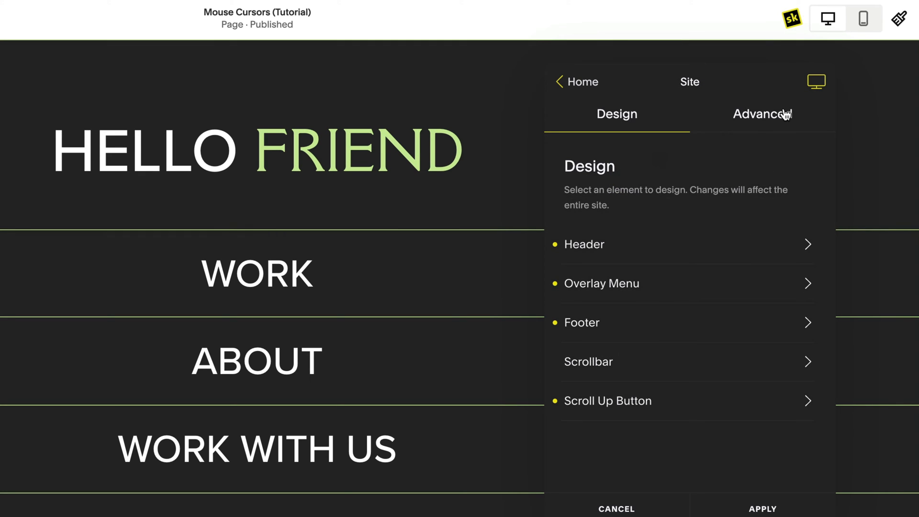
pyautogui.click(763, 114)
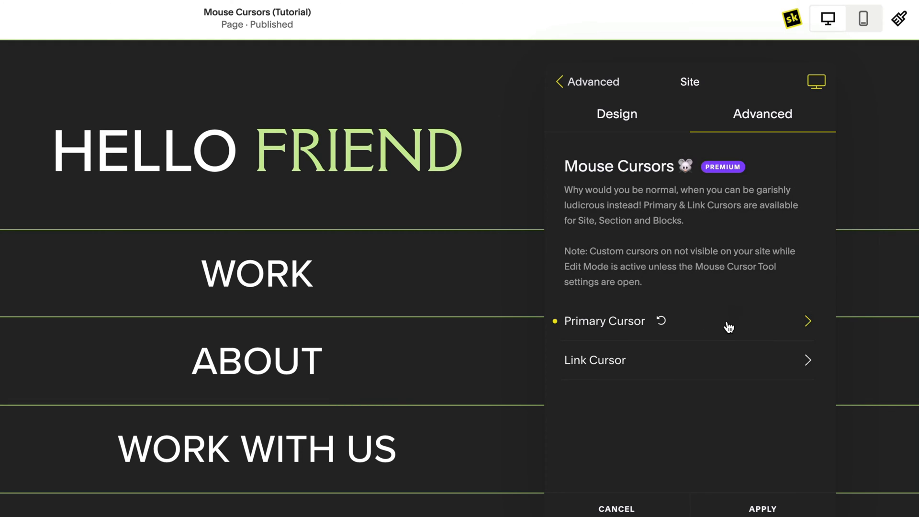
# Set the primary cursor mode to Emoji and search 'poin' to pick the pointing hand
pyautogui.click(604, 321)
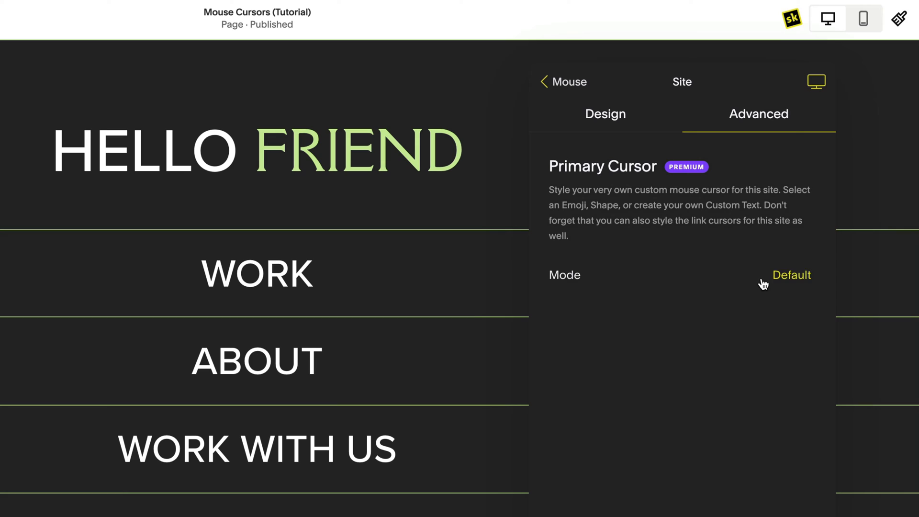
pyautogui.click(791, 275)
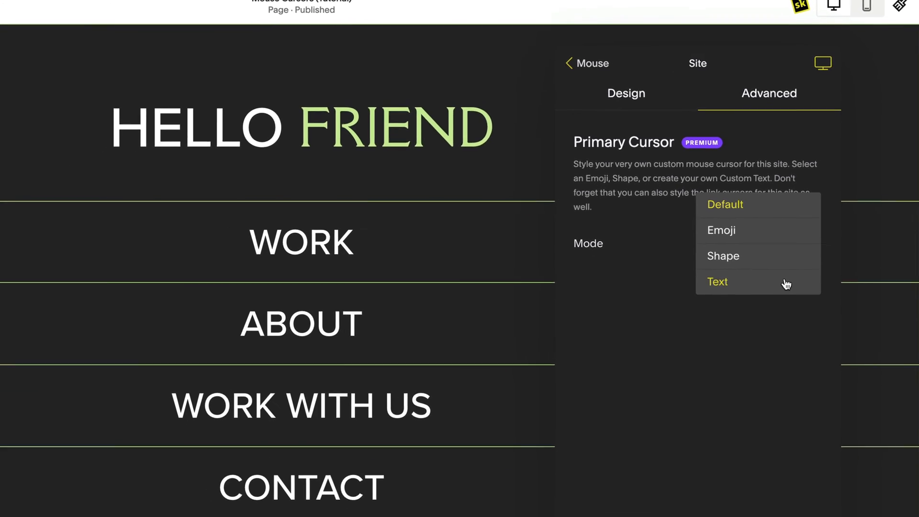
pyautogui.click(721, 230)
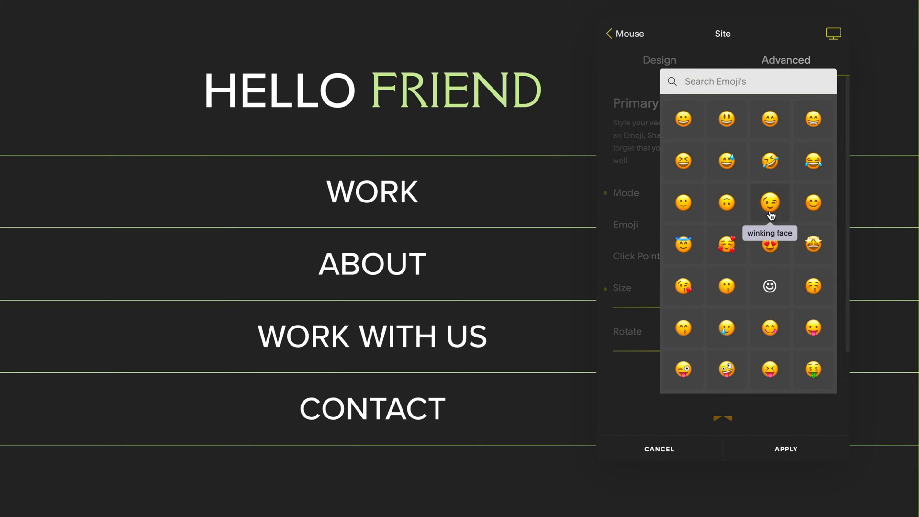
pyautogui.scroll(-3)
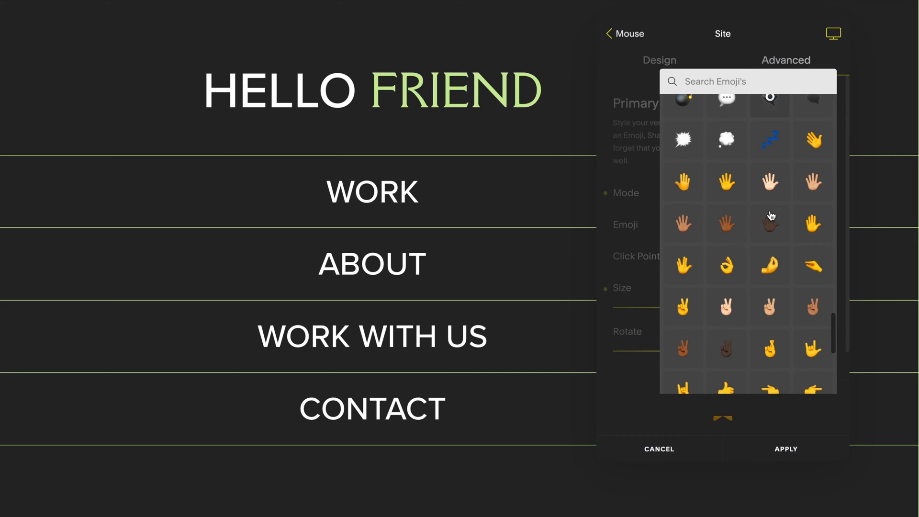
pyautogui.write('poin')
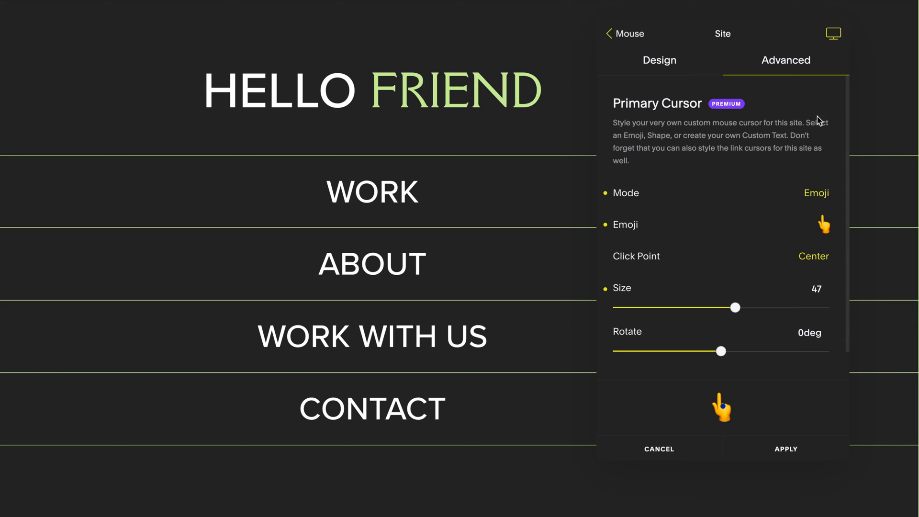
pyautogui.moveTo(737, 307)
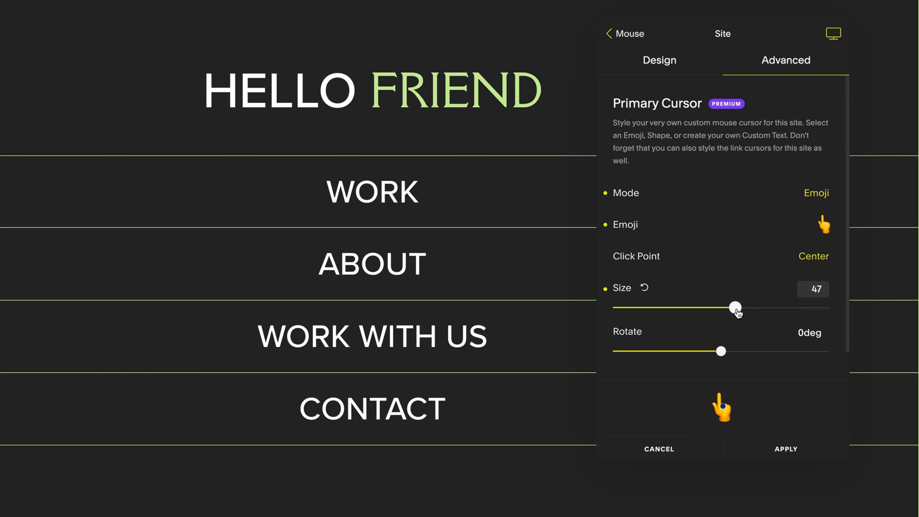
# Make the emoji cursor size 48, rotated -32 degrees, with a top-left click point
pyautogui.moveTo(736, 308); pyautogui.dragTo(737, 307)
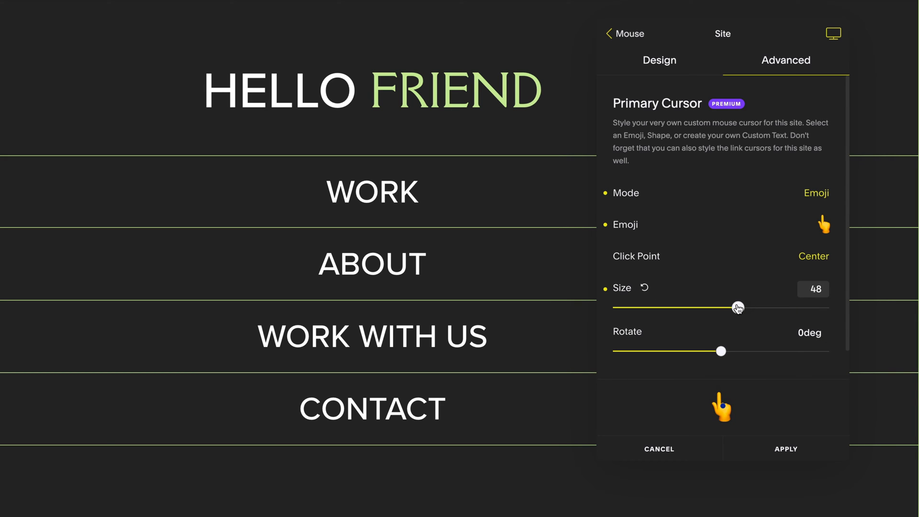
pyautogui.moveTo(720, 351); pyautogui.dragTo(704, 351)
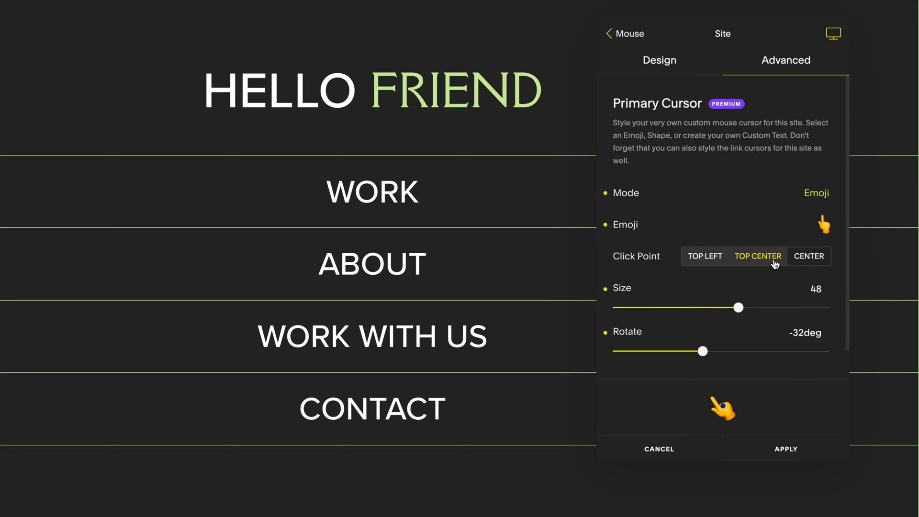
pyautogui.click(705, 256)
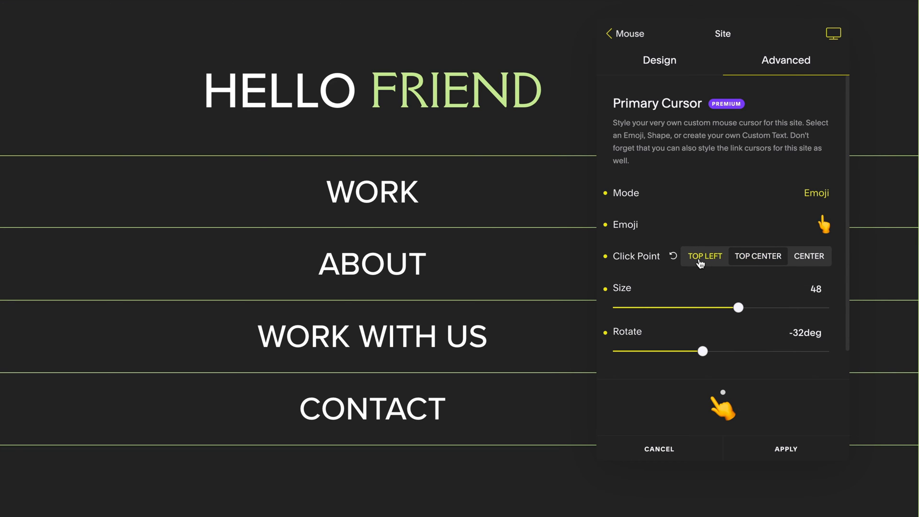
pyautogui.click(609, 34)
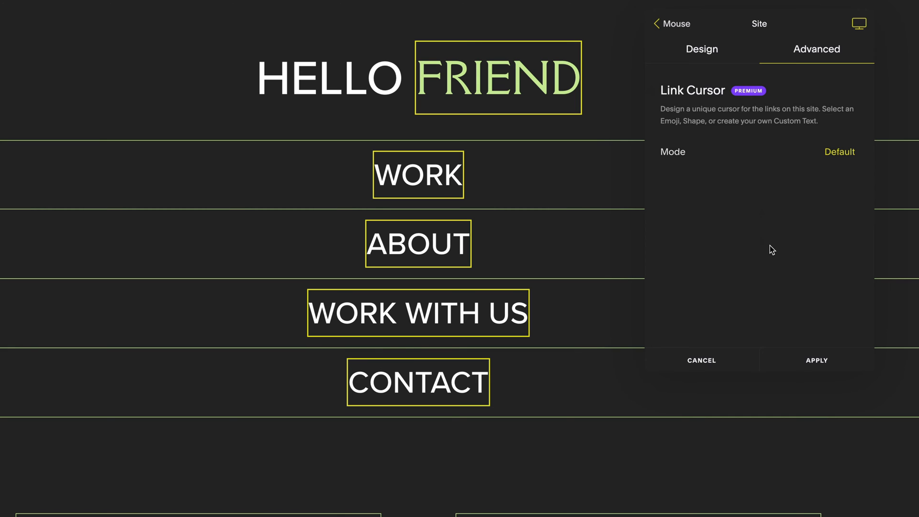
# Set the link cursor to a Triangle shape and start choosing its stroke colour
pyautogui.click(839, 152)
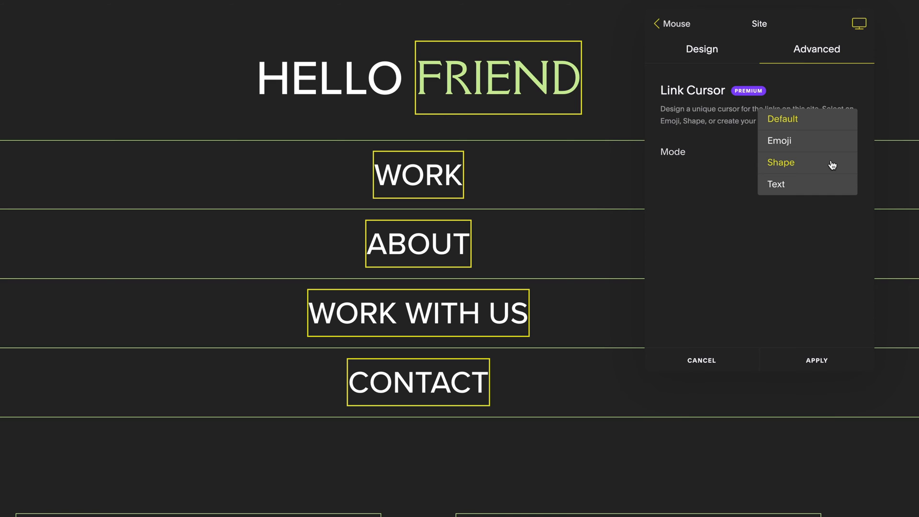
pyautogui.click(781, 162)
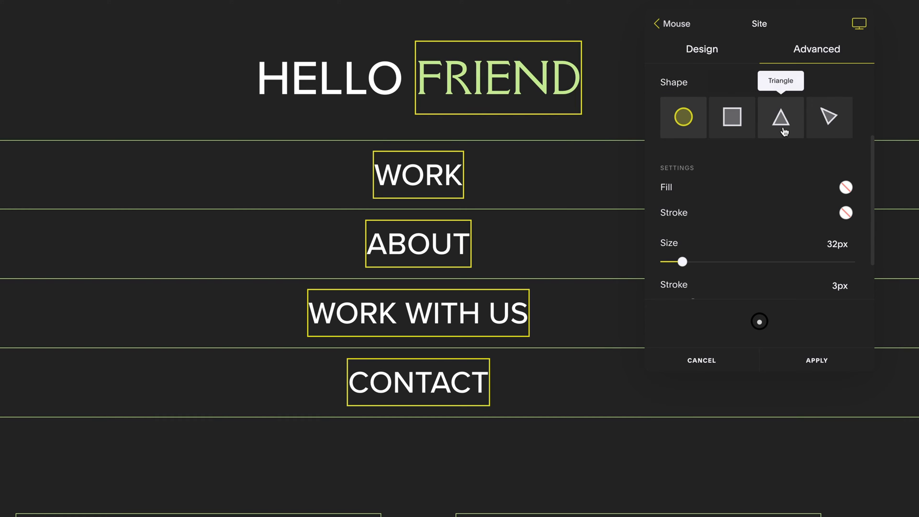
pyautogui.click(829, 117)
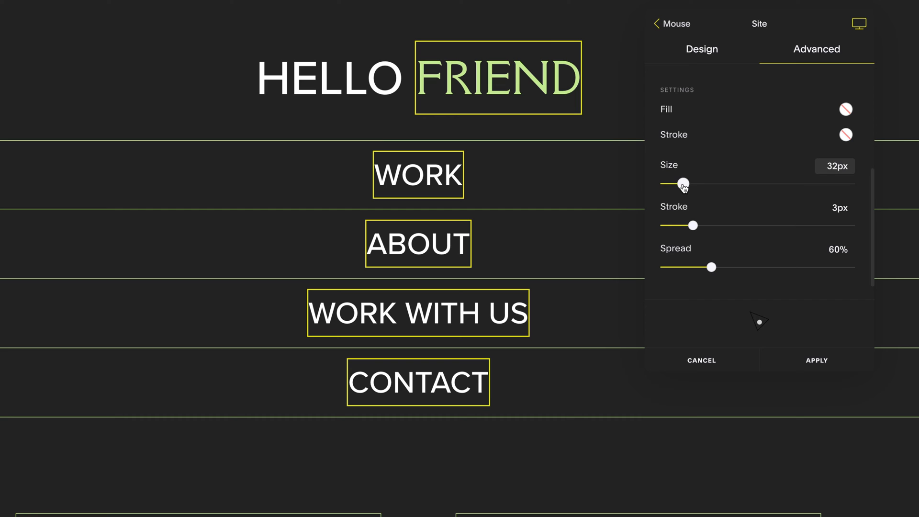
pyautogui.click(846, 135)
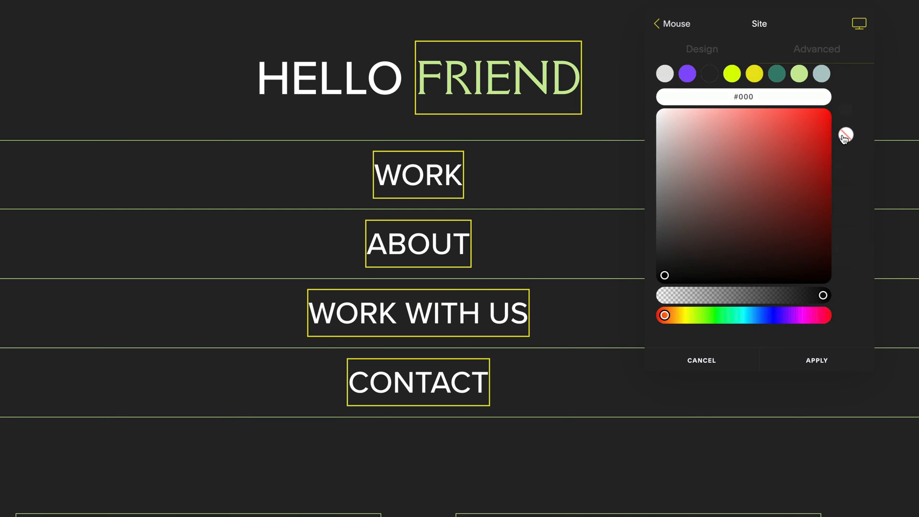
pyautogui.click(816, 49)
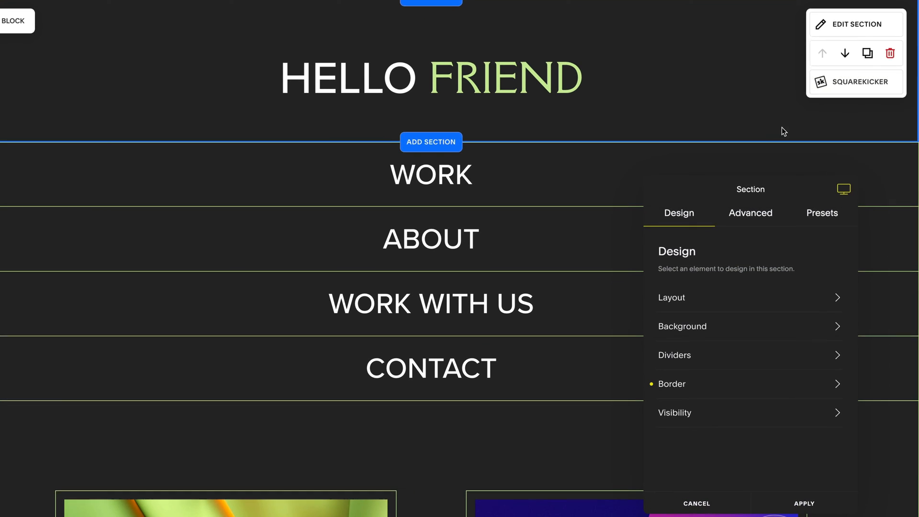
# Reach the section's Primary Cursor settings under Mouse Cursors and choose a cursor mode
pyautogui.click(750, 213)
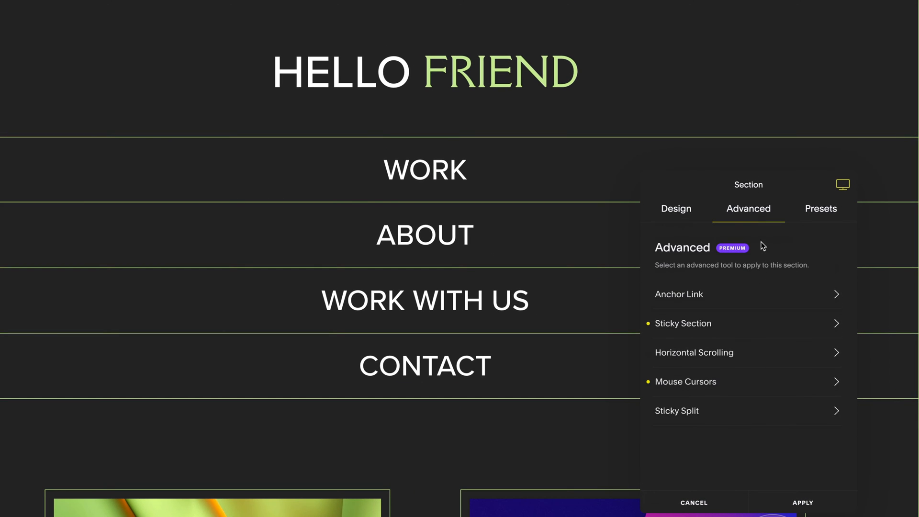
pyautogui.click(685, 382)
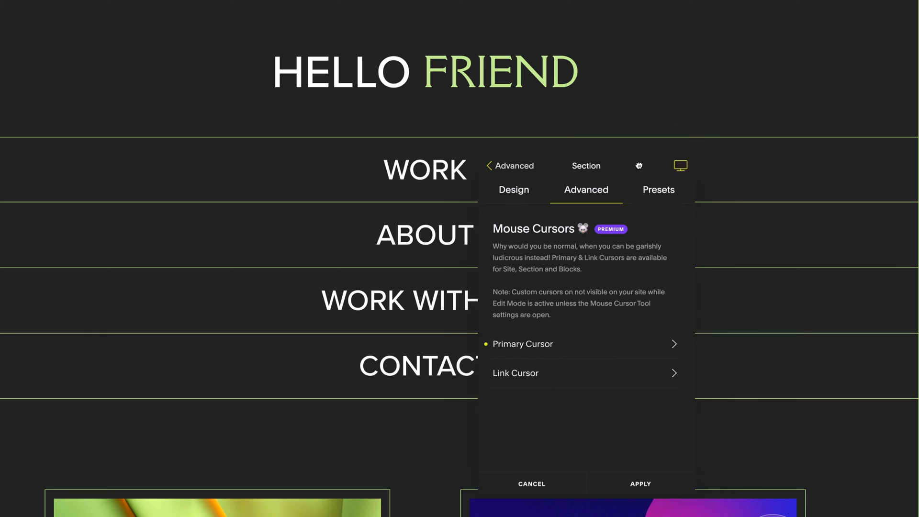
pyautogui.click(522, 344)
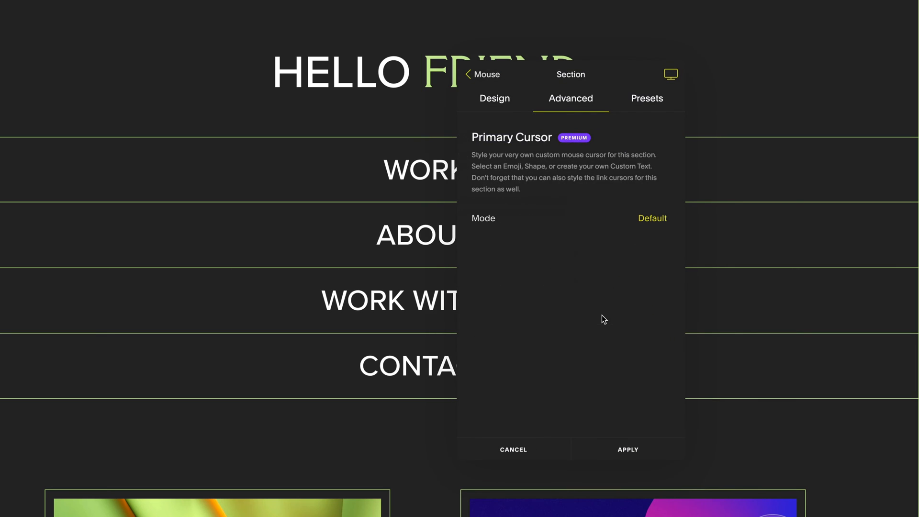
pyautogui.click(652, 218)
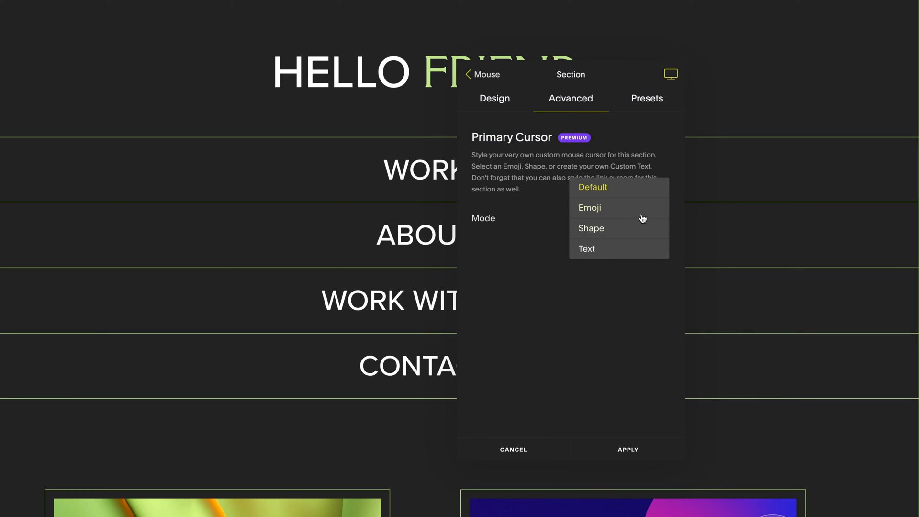
pyautogui.click(590, 207)
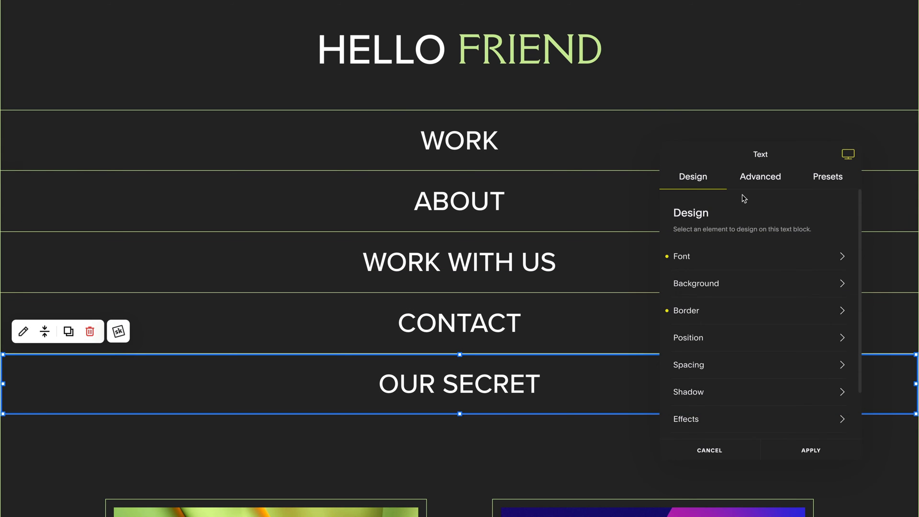
# Set the OUR SECRET block's primary cursor to Text mode reading SQUAREKICKER, 47px light green
pyautogui.click(760, 177)
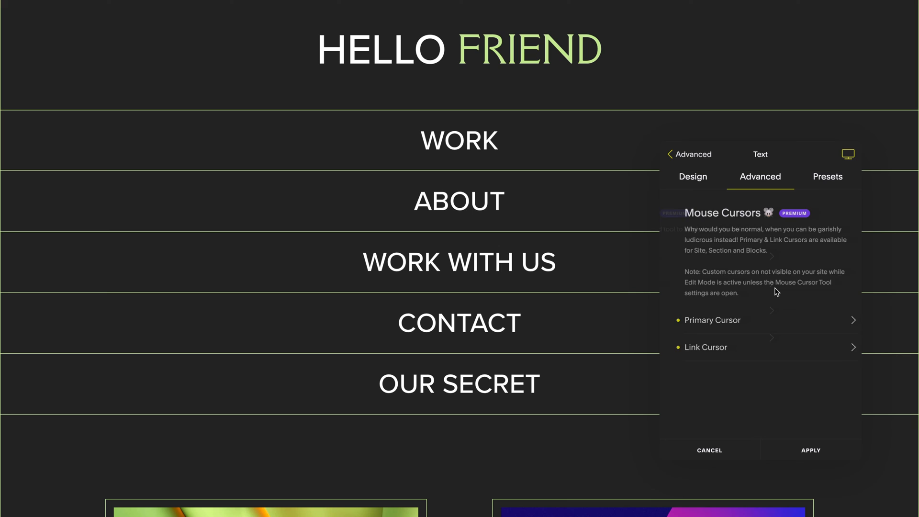
pyautogui.click(713, 321)
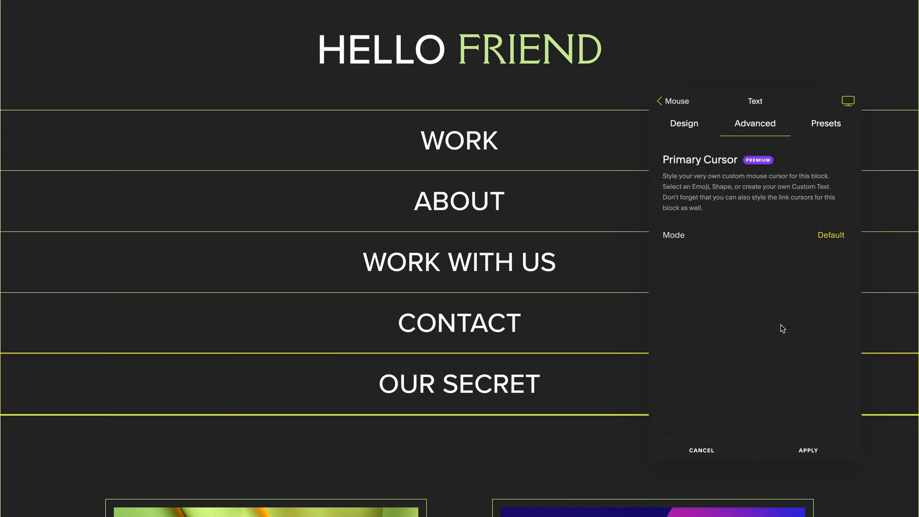
pyautogui.click(830, 235)
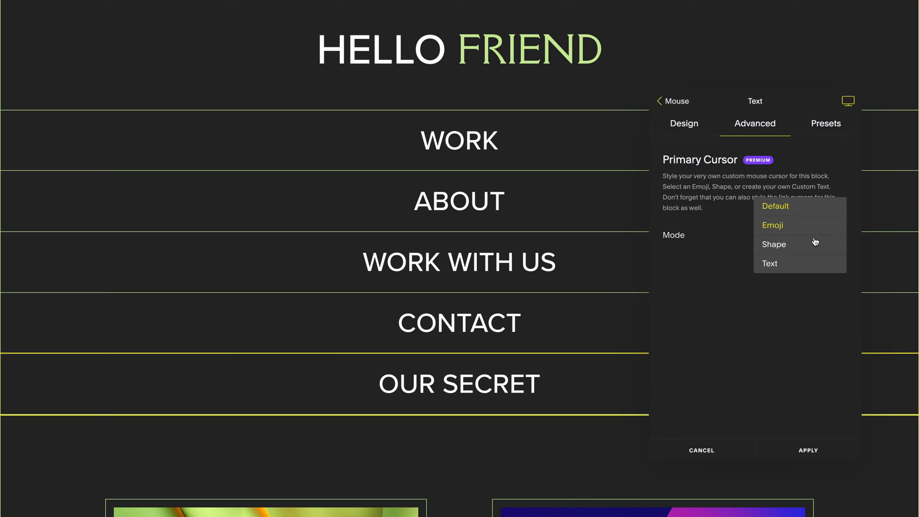
pyautogui.click(770, 264)
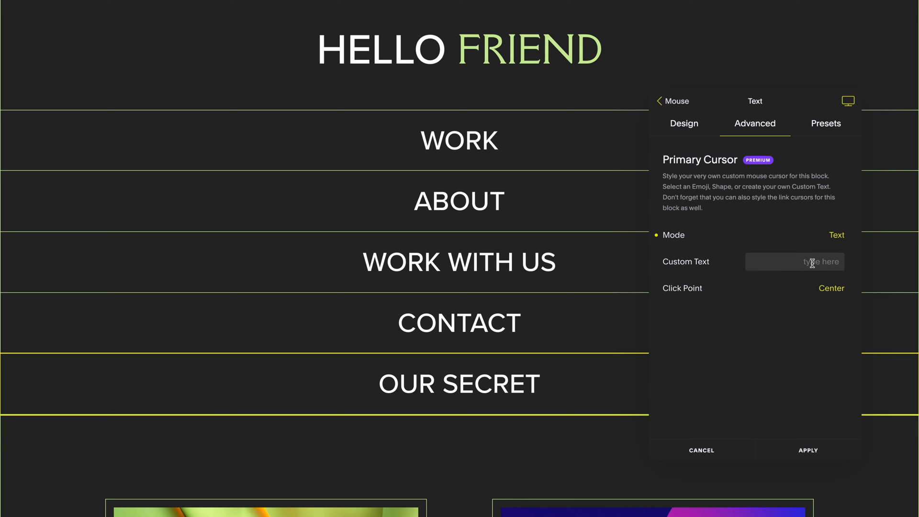
pyautogui.write('SQUAREKICKER')
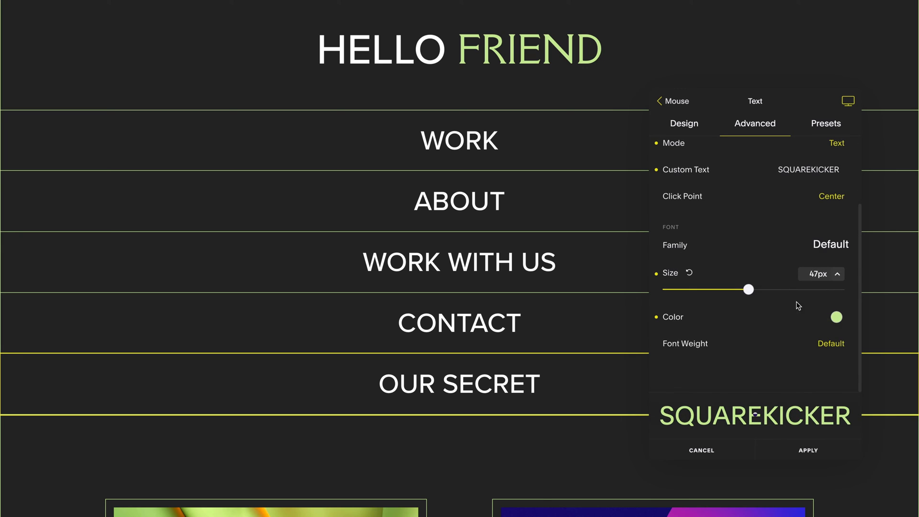
pyautogui.click(836, 317)
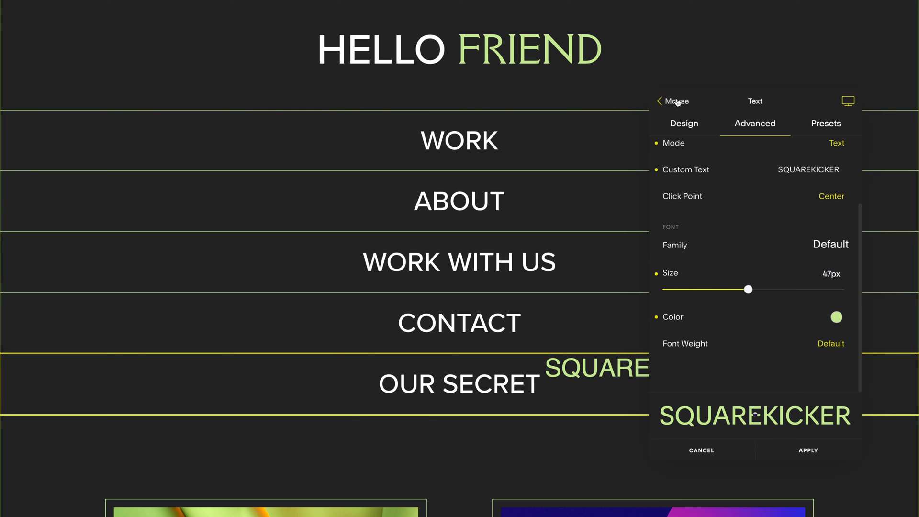
# Make the block's link cursor a 33px square shape and apply the cursor settings
pyautogui.click(675, 101)
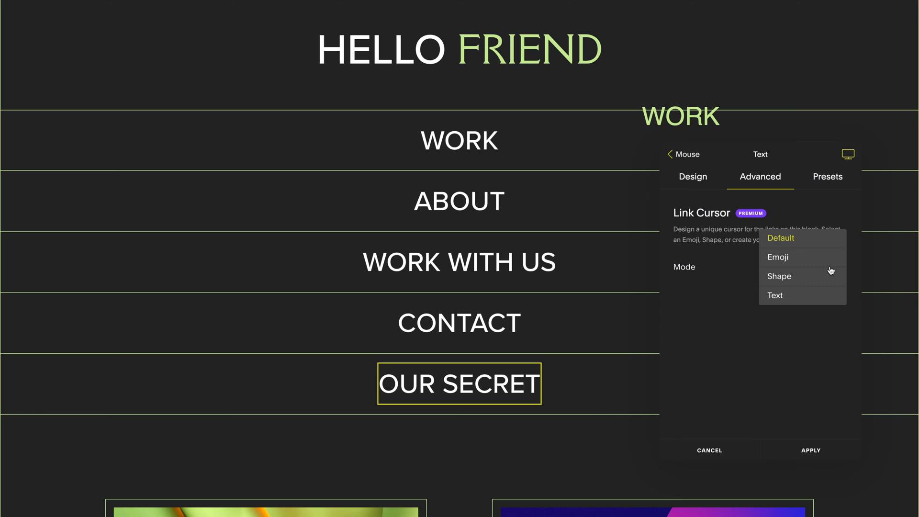
pyautogui.click(779, 277)
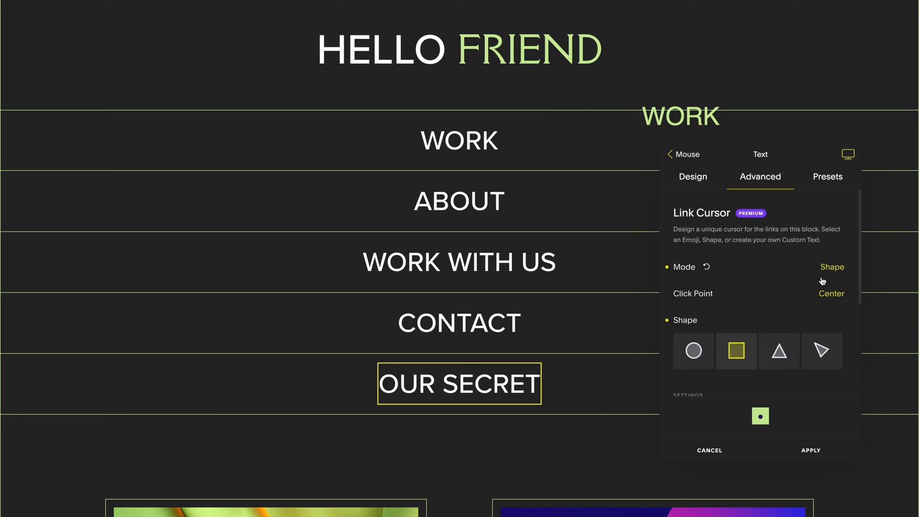
pyautogui.moveTo(737, 350)
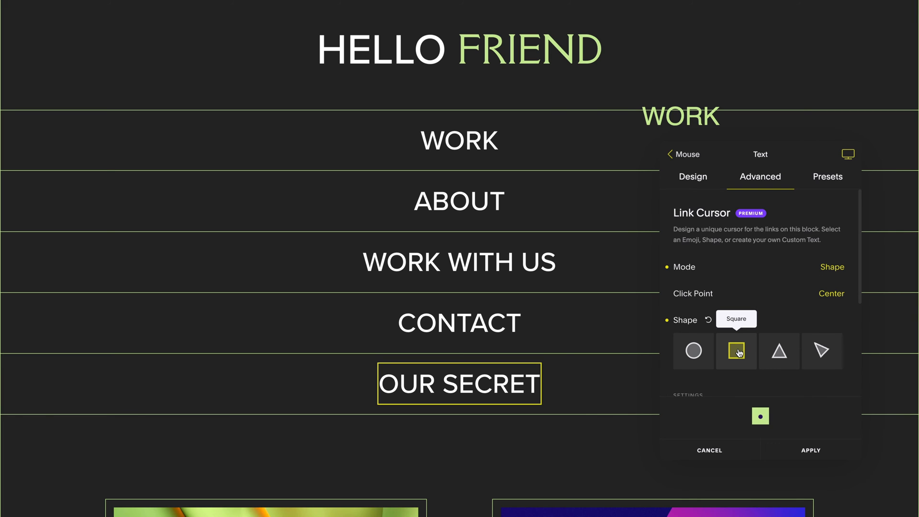
pyautogui.scroll(-3)
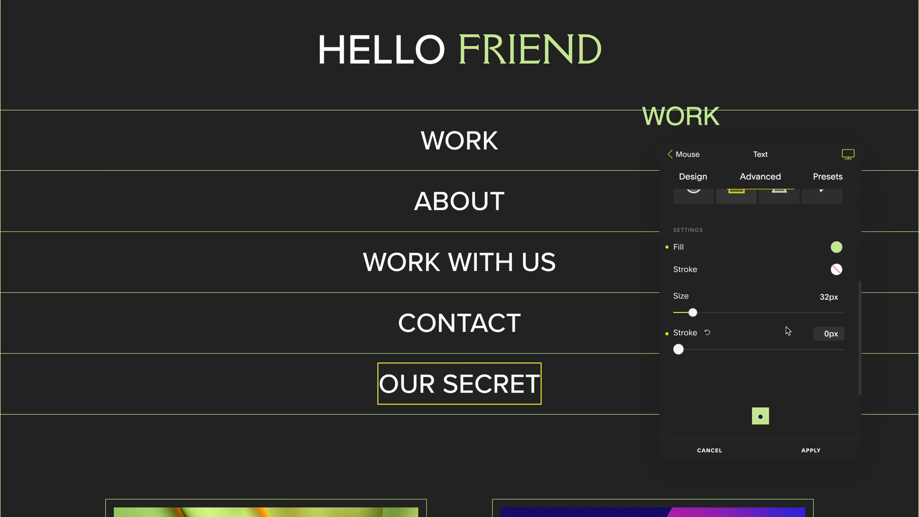
pyautogui.moveTo(691, 312); pyautogui.dragTo(695, 312)
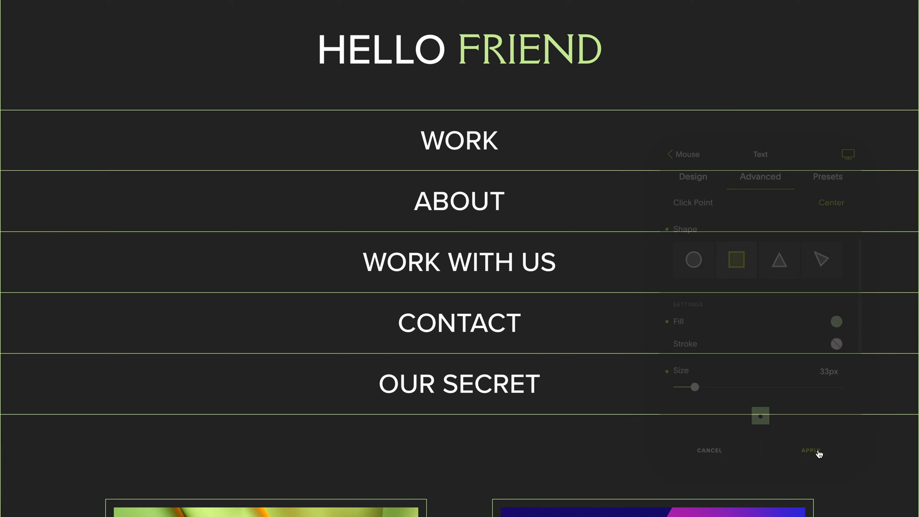
pyautogui.click(811, 450)
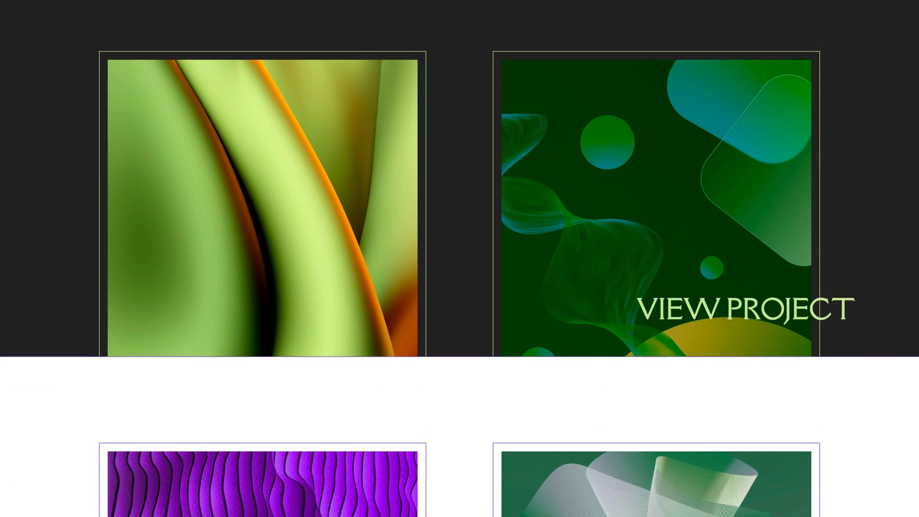
# Scroll the live page down to the project gallery to preview the VIEW PROJECT and EXPLORATIONS cursors
pyautogui.scroll(-3)
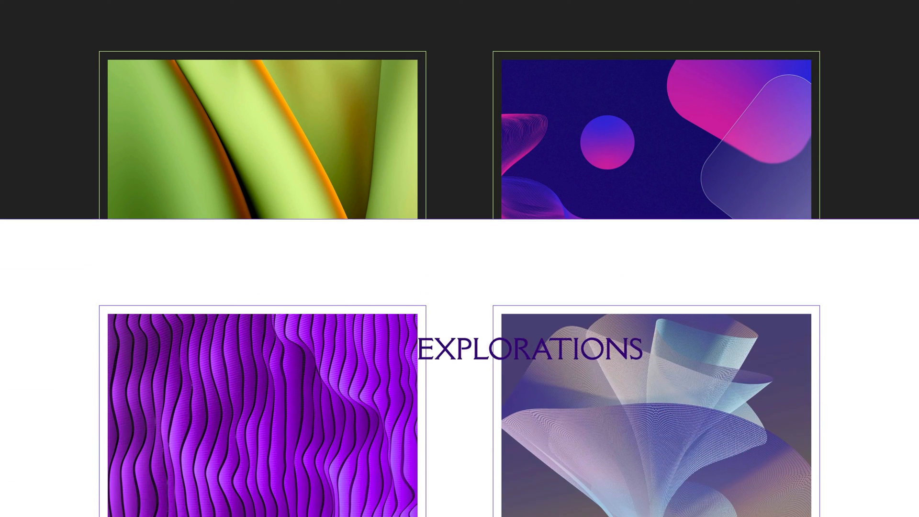